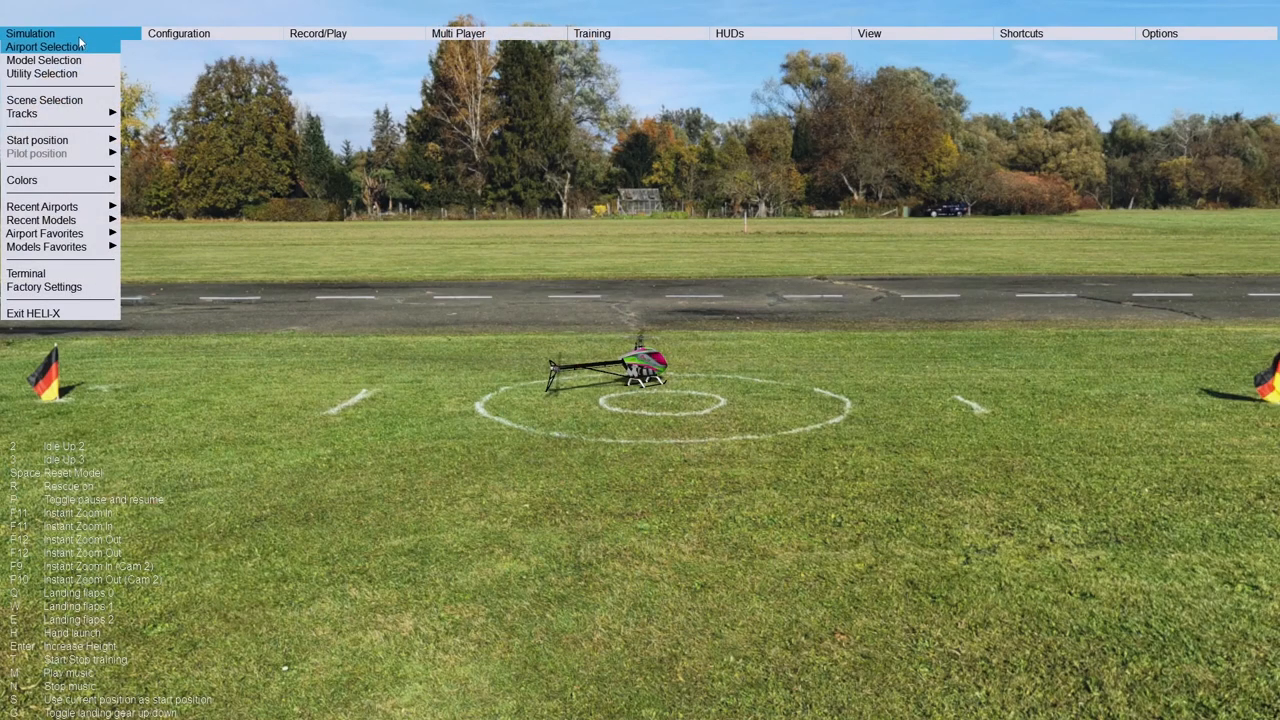
Step: Open the Configuration menu to browse the configuration options, including controller setup
{"action": "left_click", "coordinate": [179, 33]}
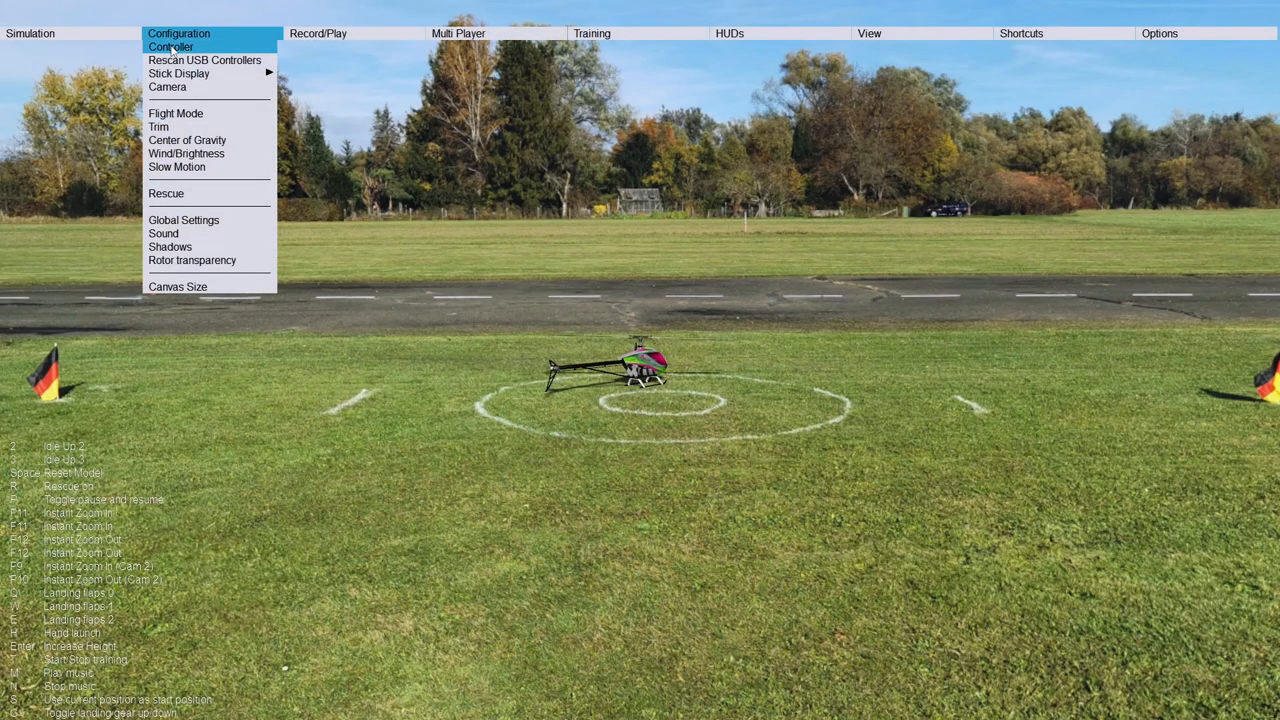
Step: Open button assignments, map switch channel 4 to Idle Up 3, then select channel 3
{"action": "left_click", "coordinate": [170, 46]}
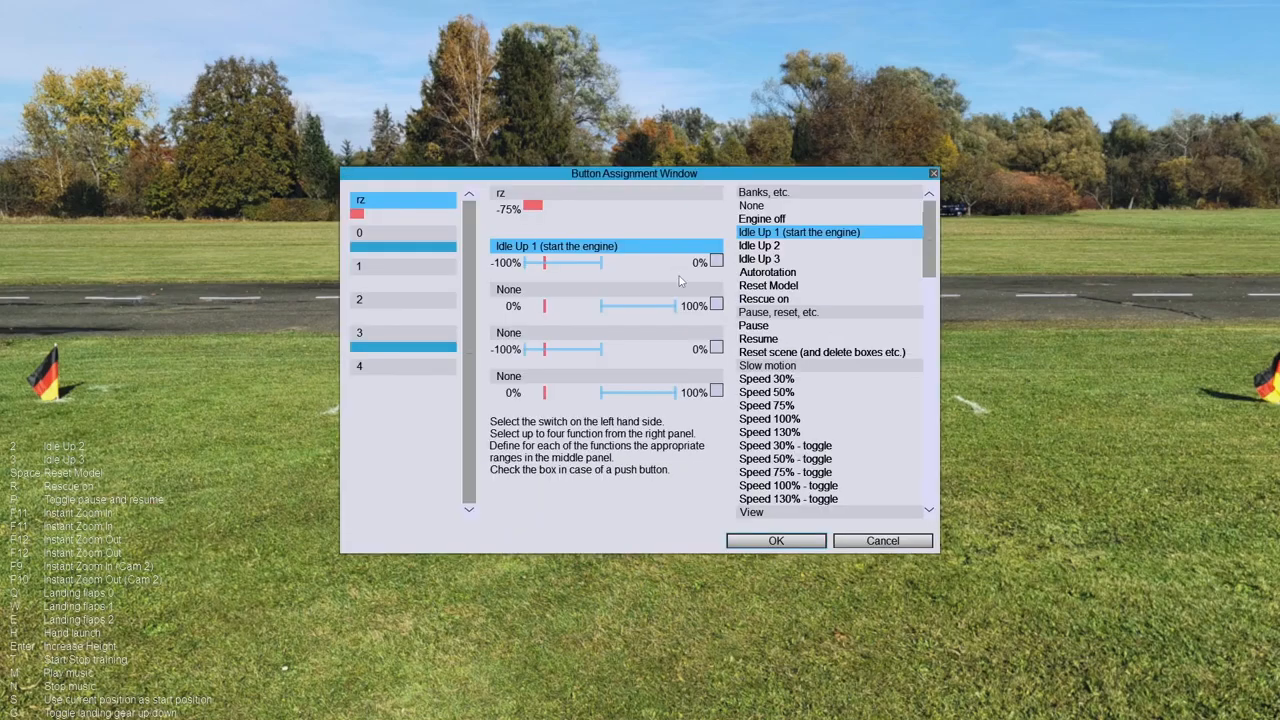
{"action": "mouse_move", "coordinate": [518, 286]}
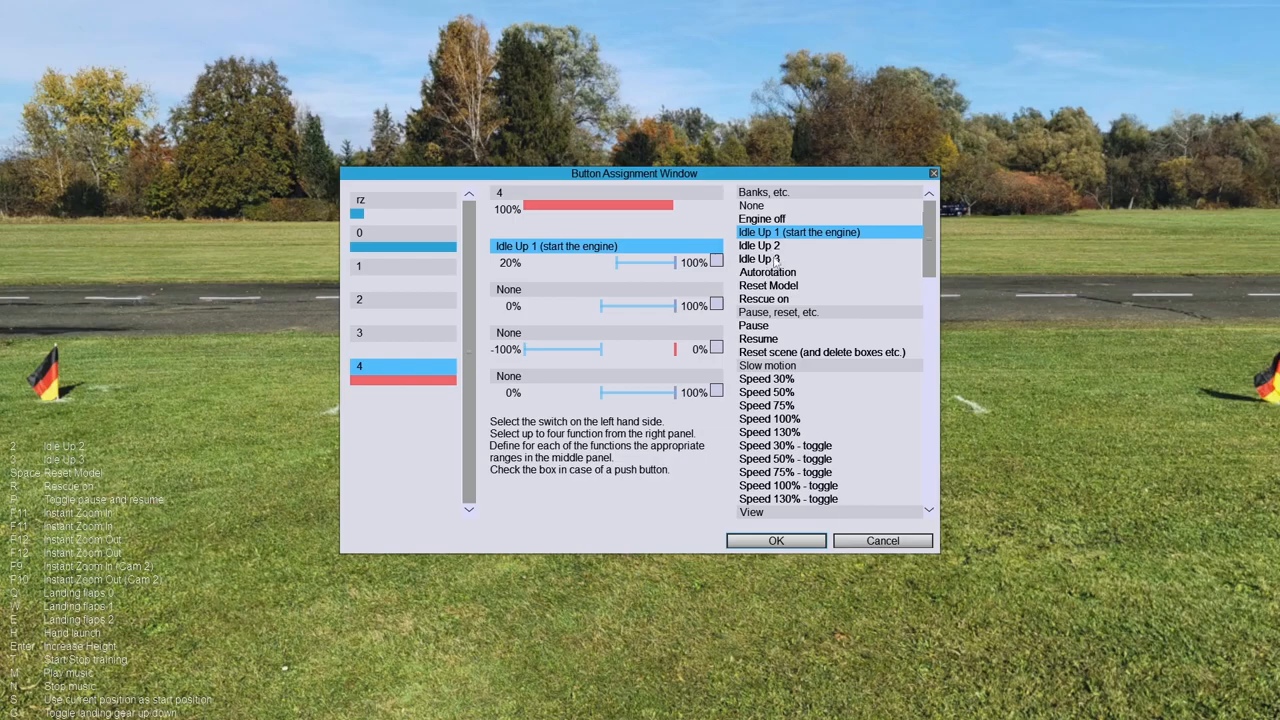
{"action": "left_click", "coordinate": [758, 258]}
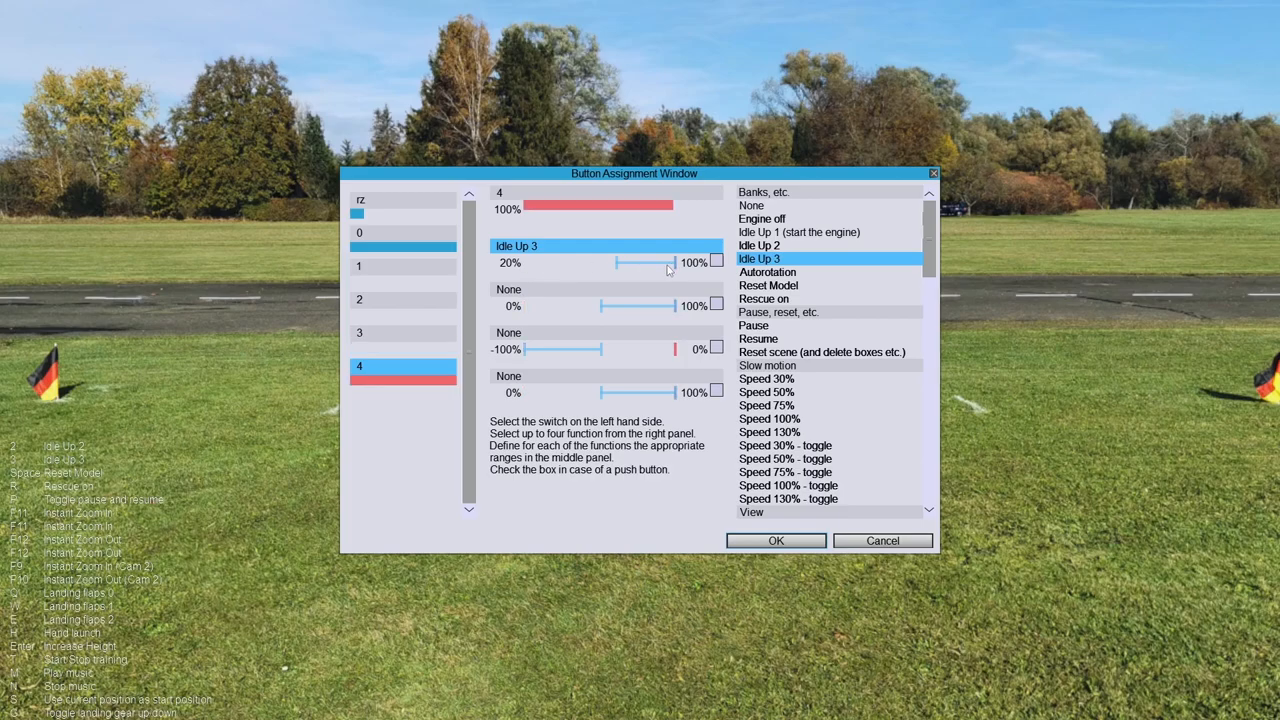
{"action": "mouse_move", "coordinate": [633, 258]}
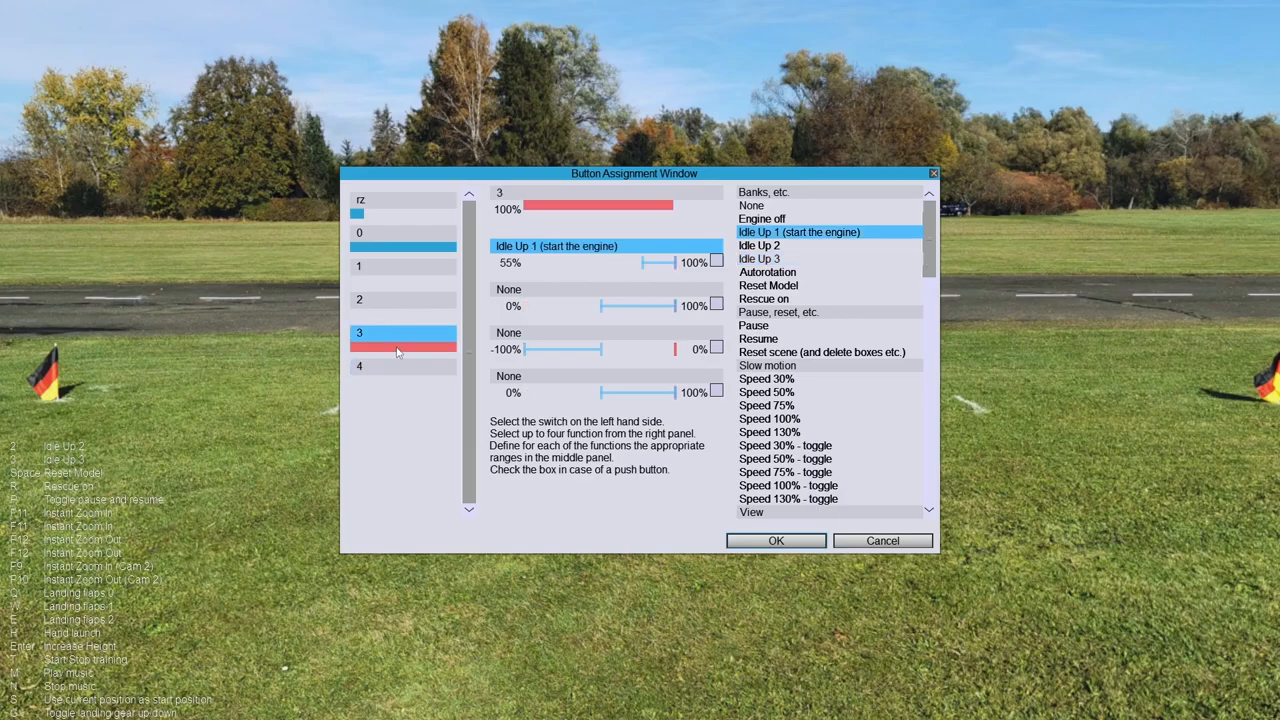
{"action": "left_click", "coordinate": [758, 245]}
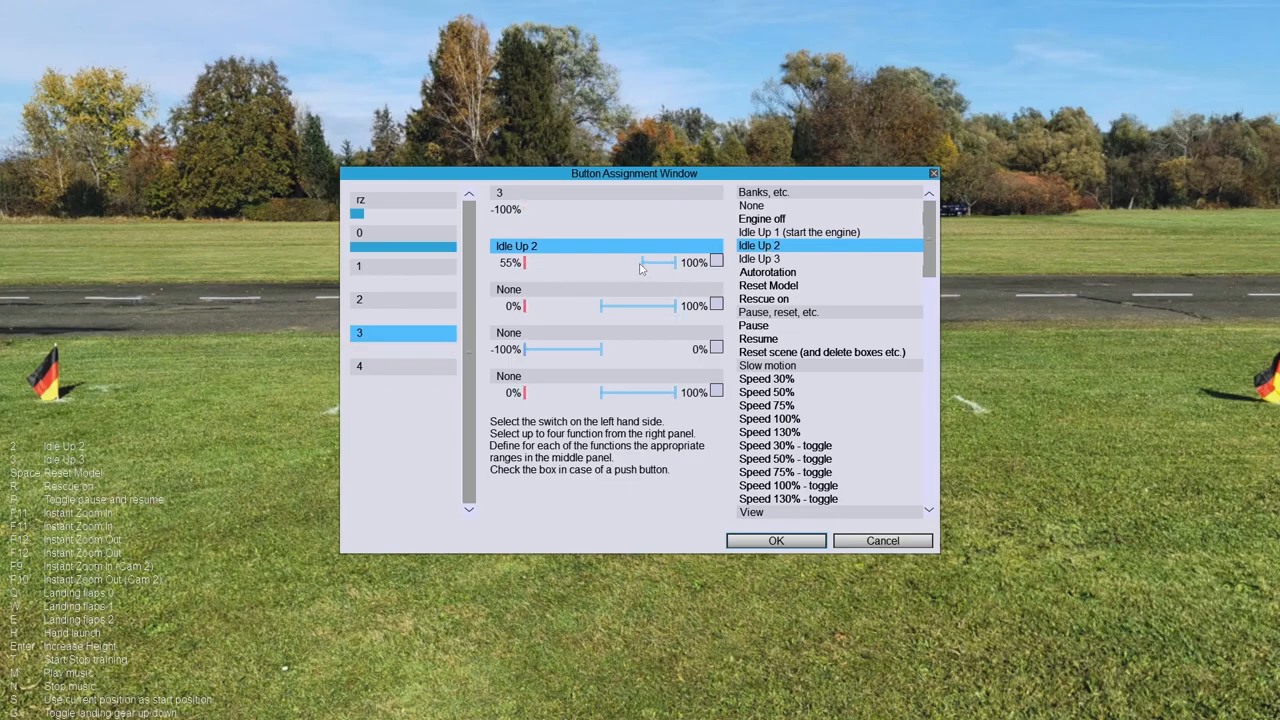
Step: Drag channel 3's range handles to 48%–100% and assign it the Idle Up 3 function
{"action": "left_click_drag", "start_coordinate": [642, 263], "coordinate": [523, 263]}
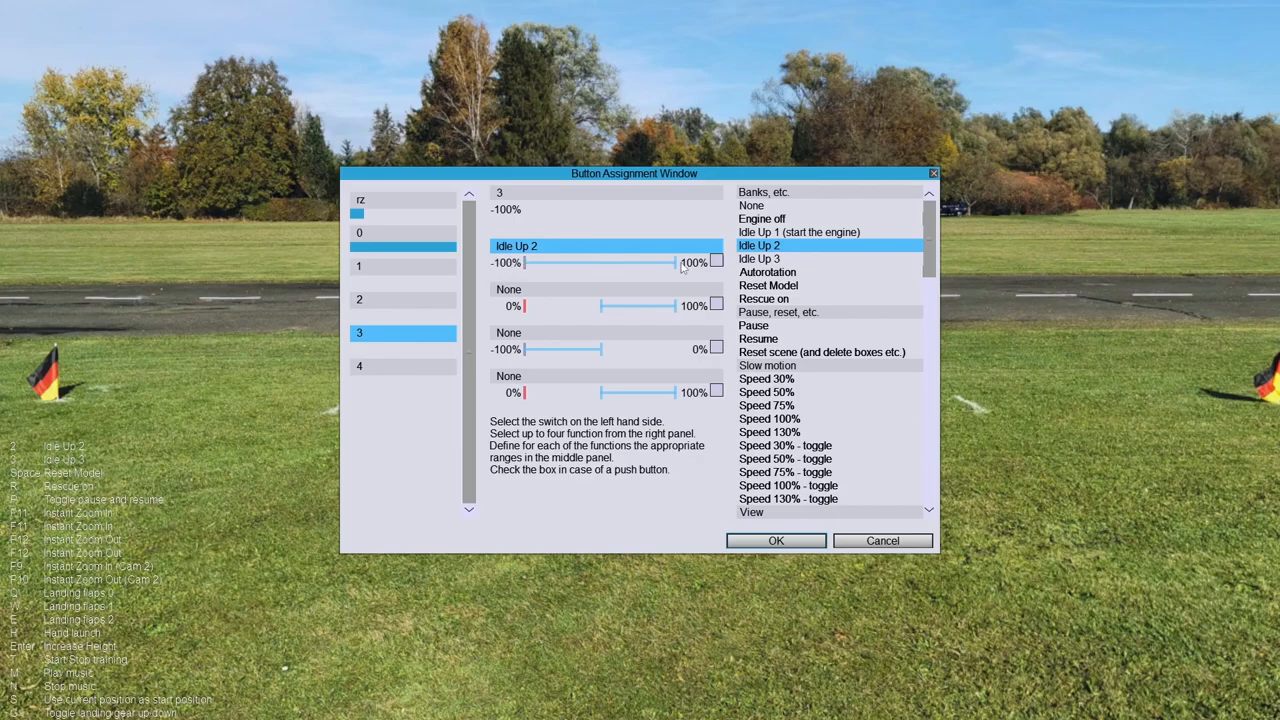
{"action": "left_click_drag", "start_coordinate": [675, 263], "coordinate": [615, 263]}
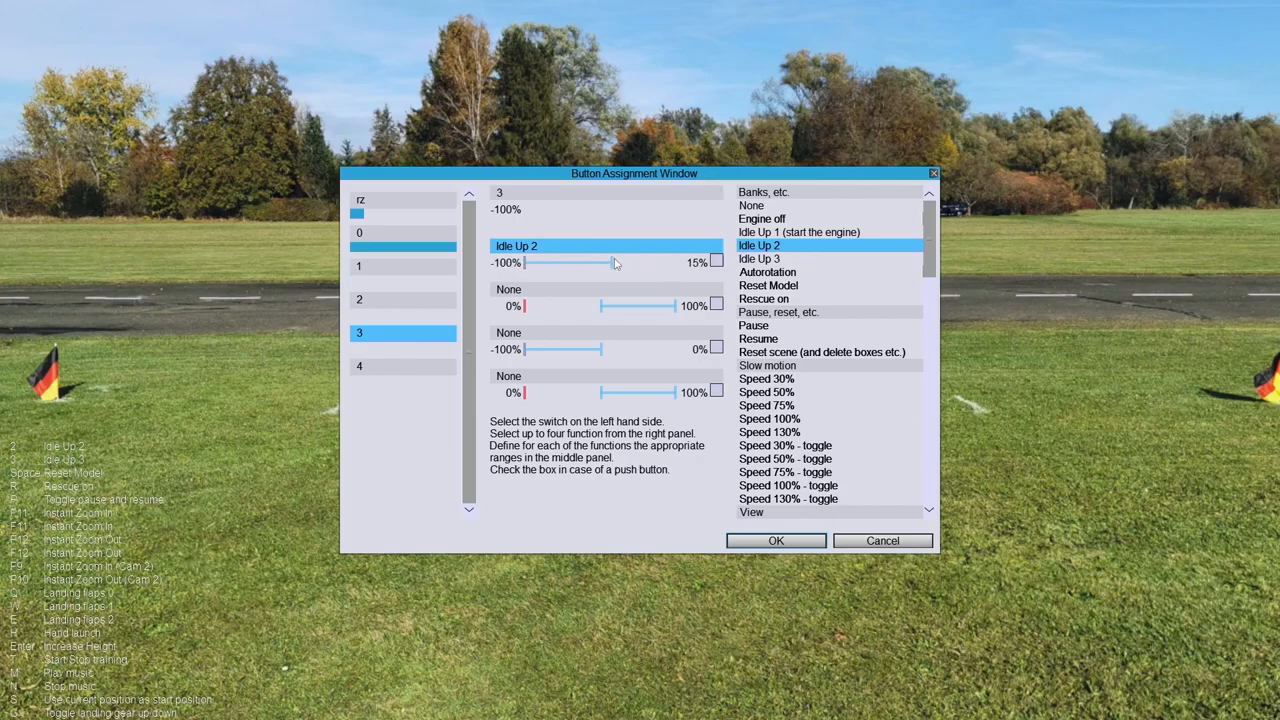
{"action": "left_click_drag", "start_coordinate": [615, 262], "coordinate": [525, 262]}
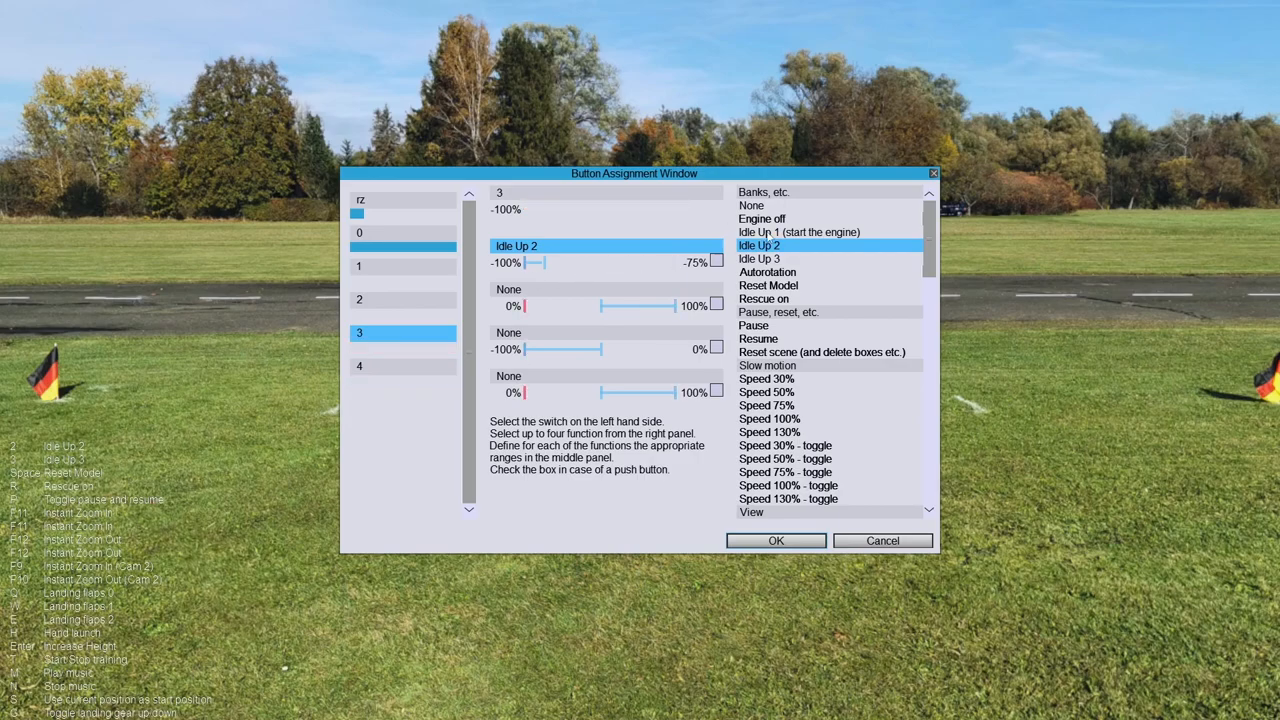
{"action": "left_click", "coordinate": [798, 232]}
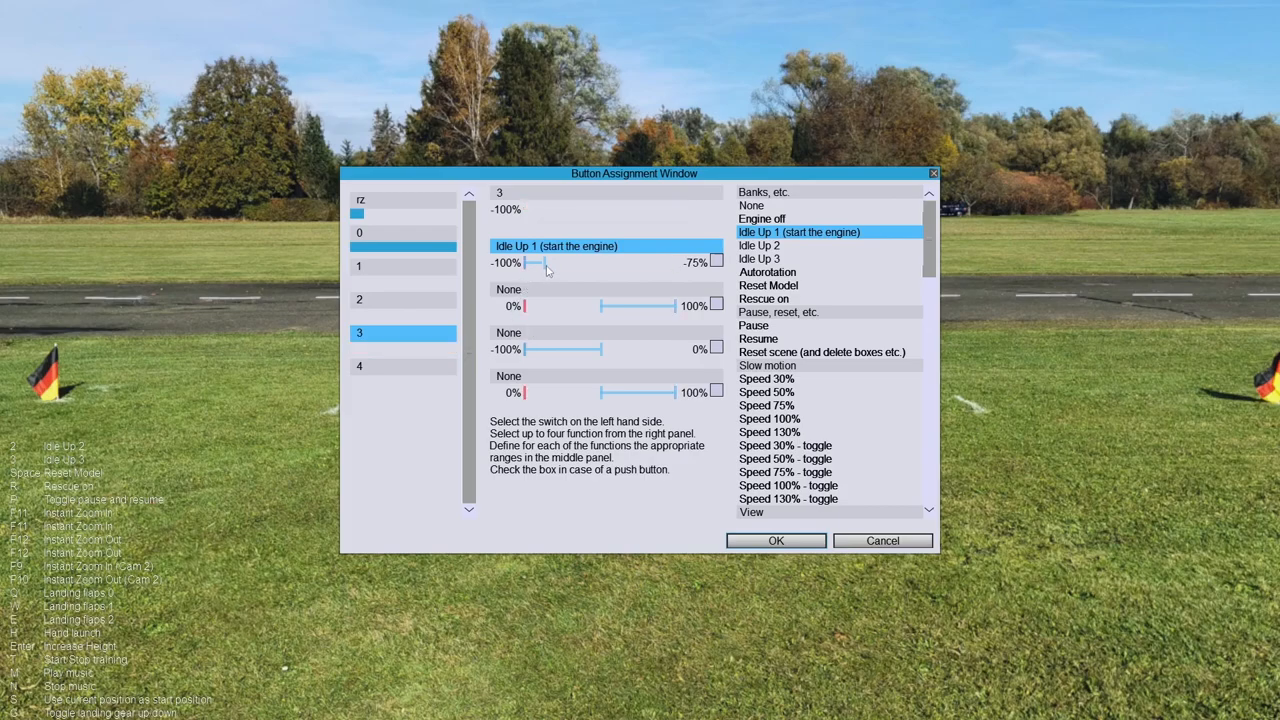
{"action": "left_click_drag", "start_coordinate": [527, 261], "coordinate": [675, 261]}
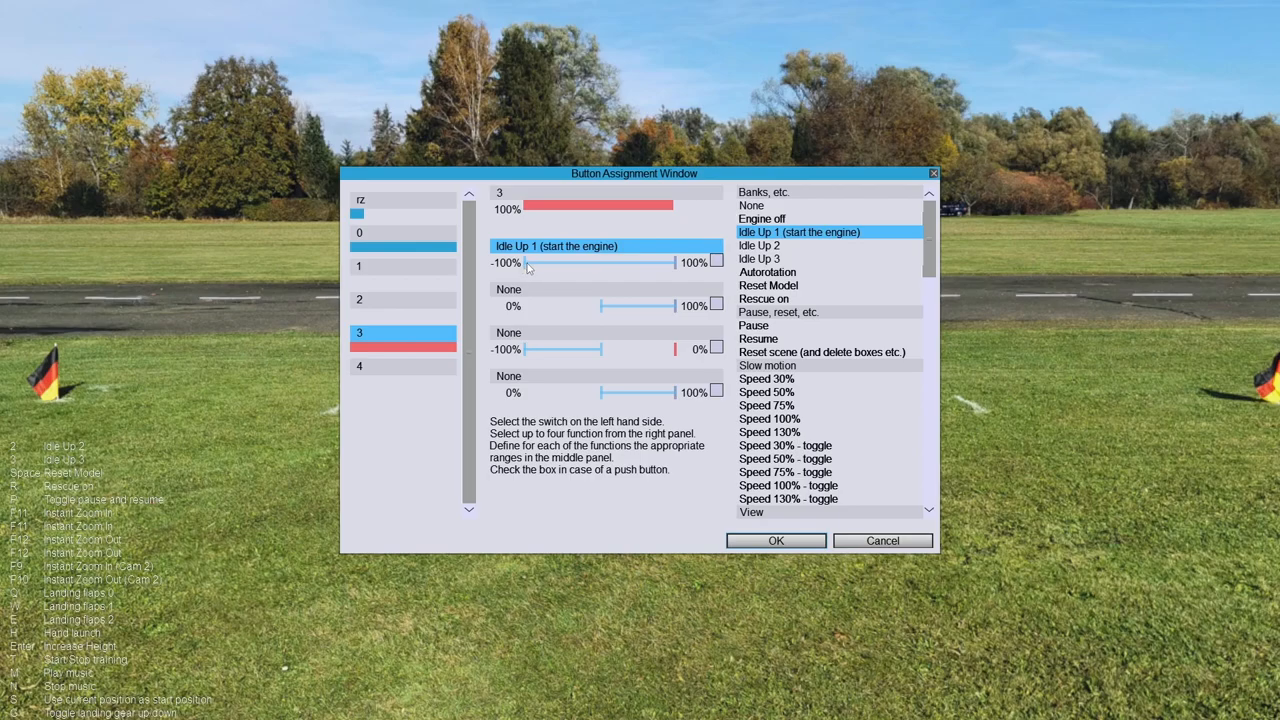
{"action": "left_click_drag", "start_coordinate": [529, 262], "coordinate": [640, 262]}
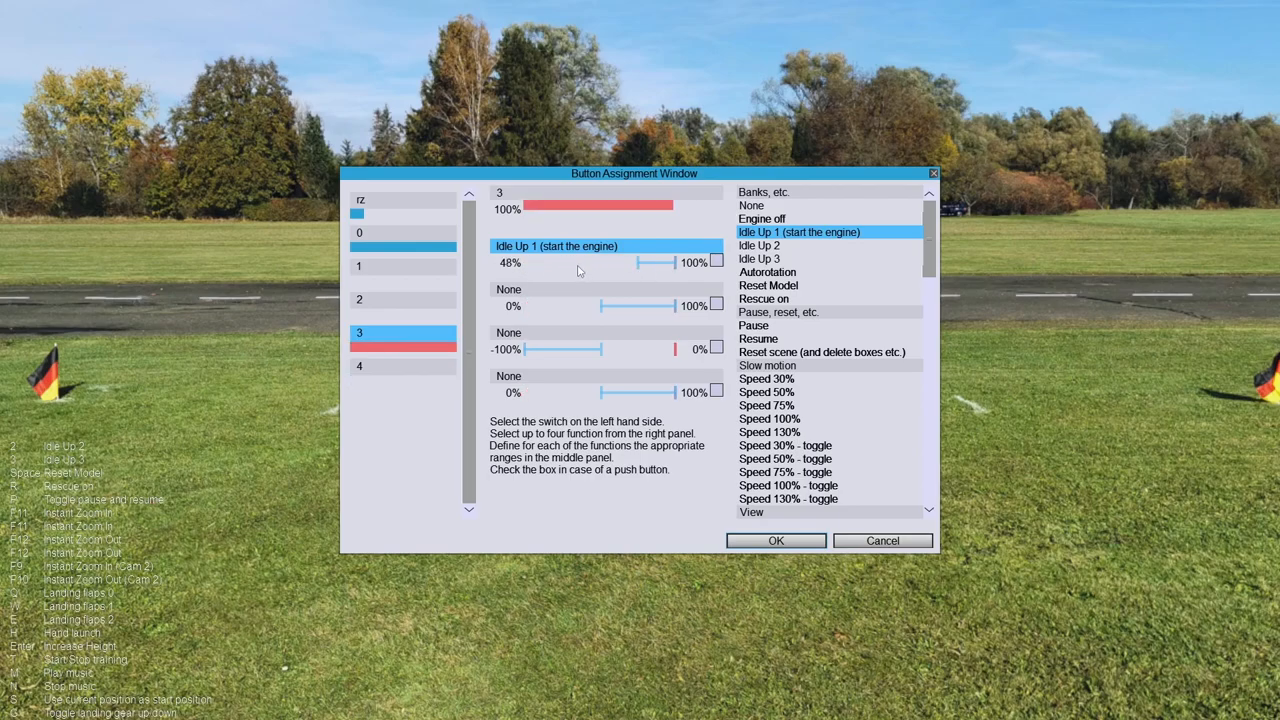
{"action": "left_click", "coordinate": [758, 258]}
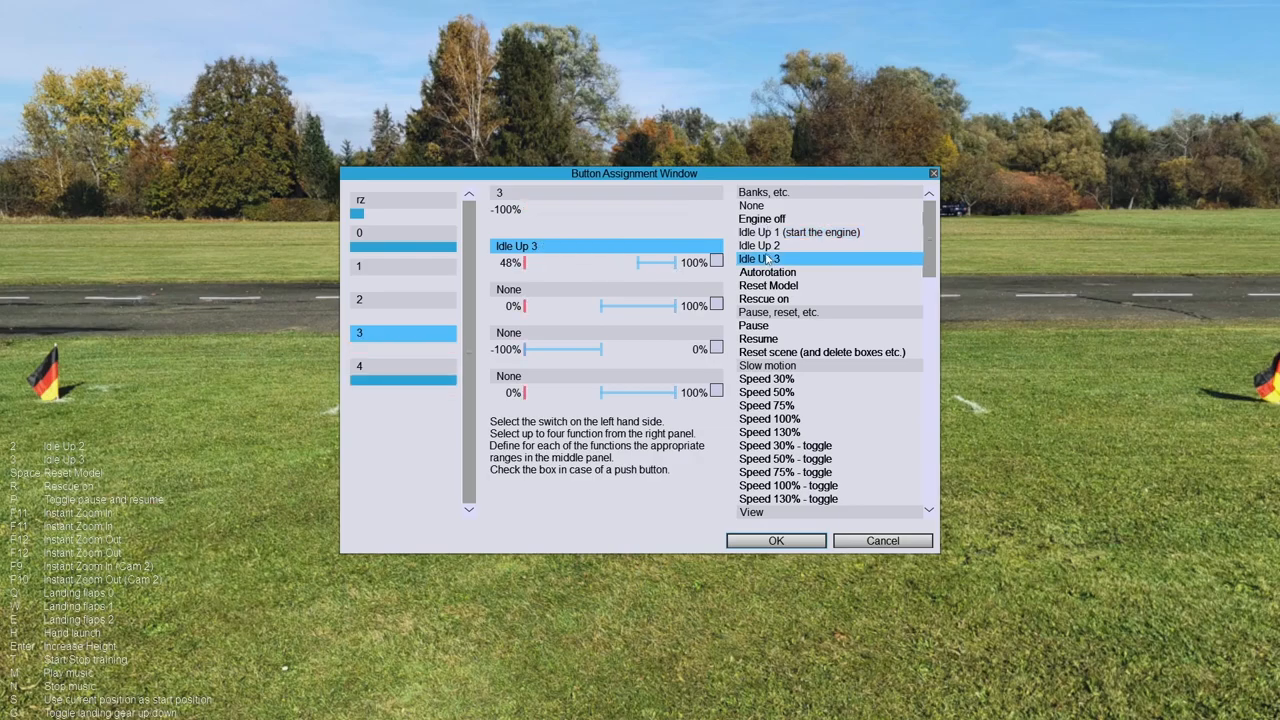
Step: Select switch channel 4 to review its Idle Up 3 assignment and 20%–100% range
{"action": "left_click", "coordinate": [403, 366]}
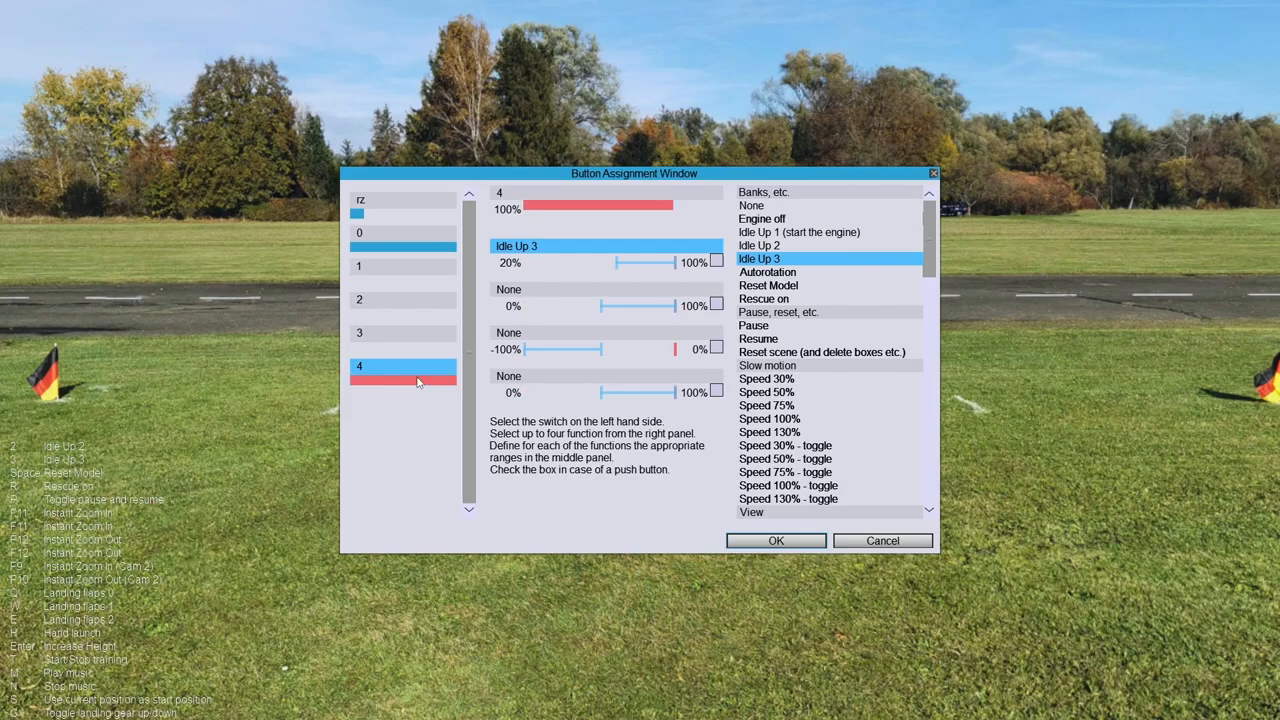
{"action": "mouse_move", "coordinate": [653, 270]}
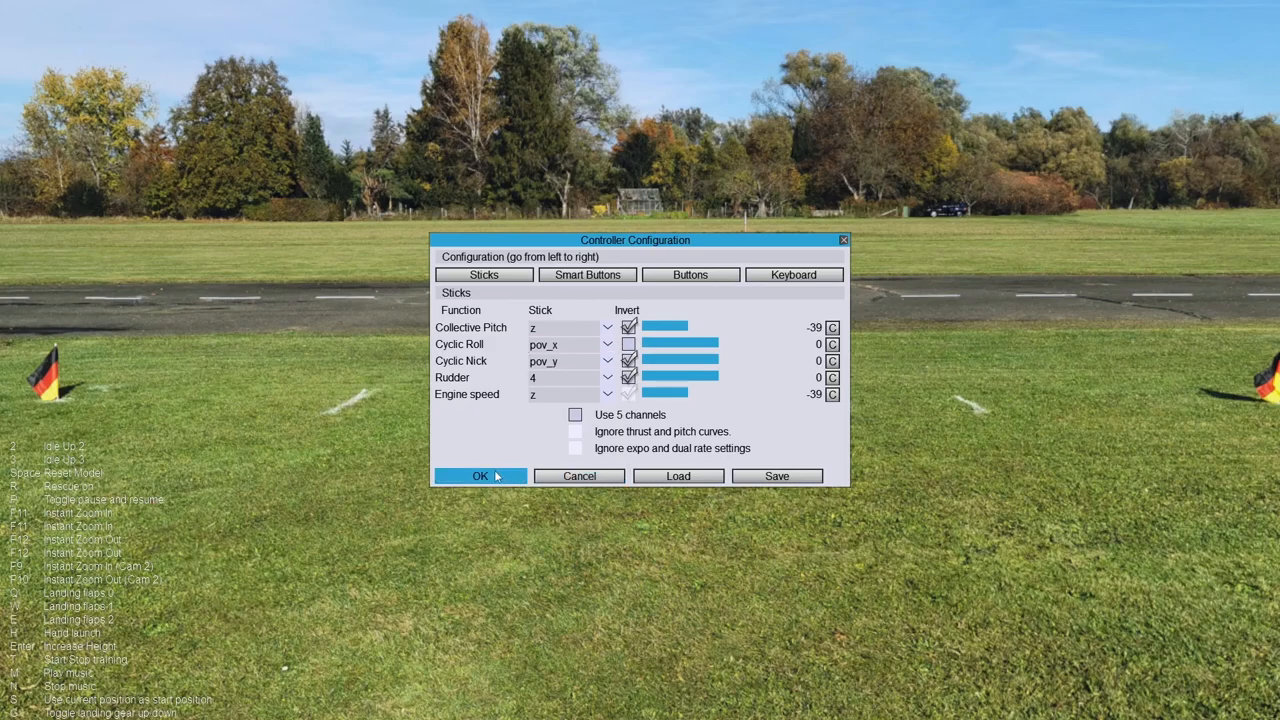
Step: Try accepting, dismiss the Idle Up 3 button-and-key conflict error, and open keyboard assignments
{"action": "left_click", "coordinate": [480, 475]}
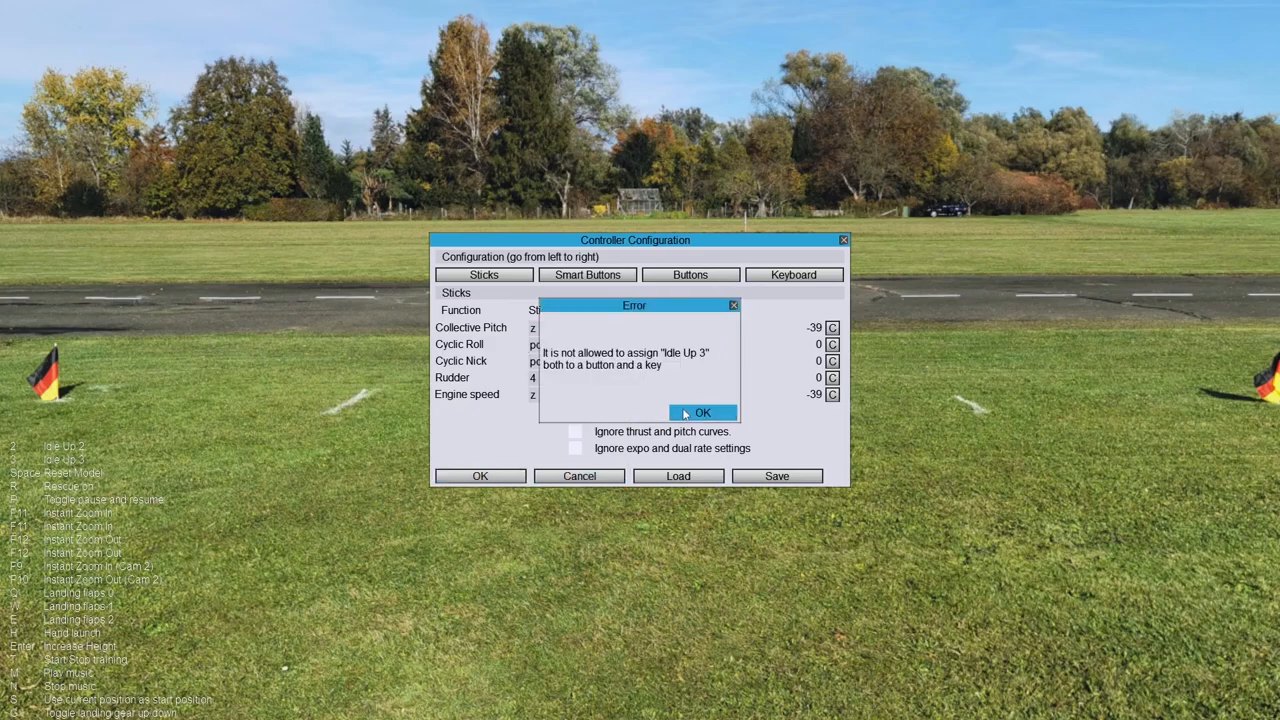
{"action": "mouse_move", "coordinate": [480, 476]}
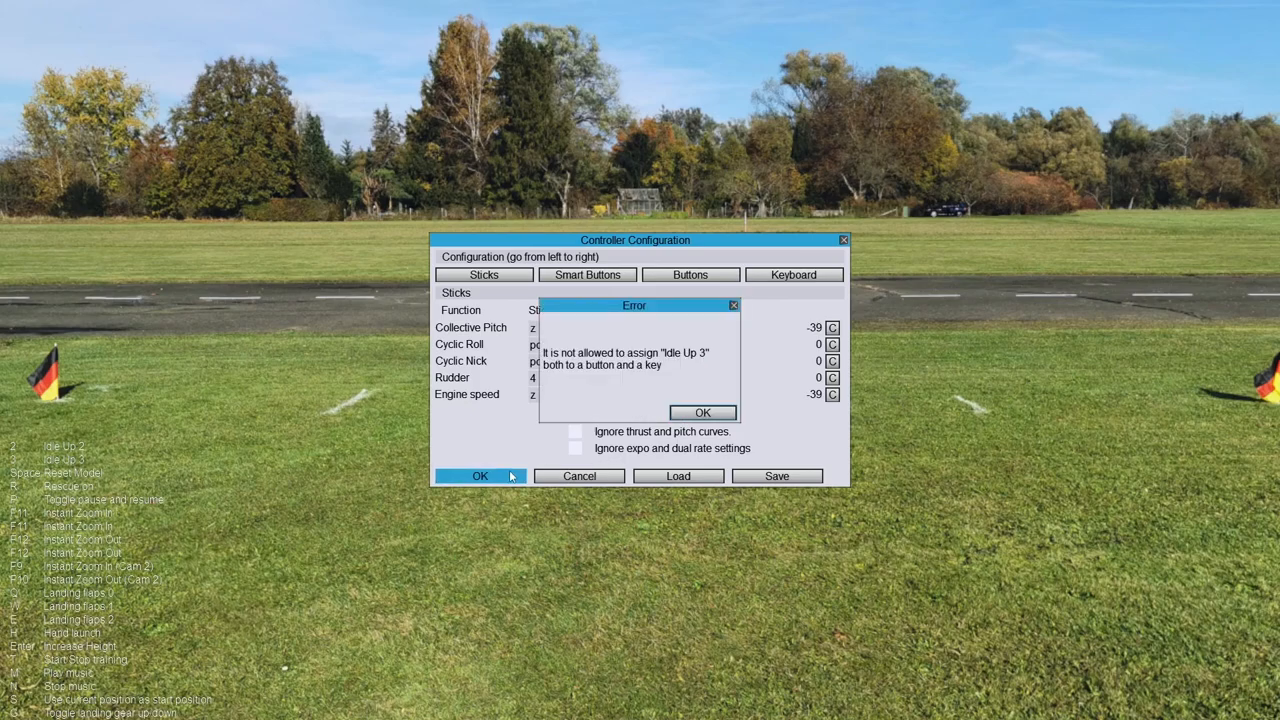
{"action": "left_click", "coordinate": [702, 412]}
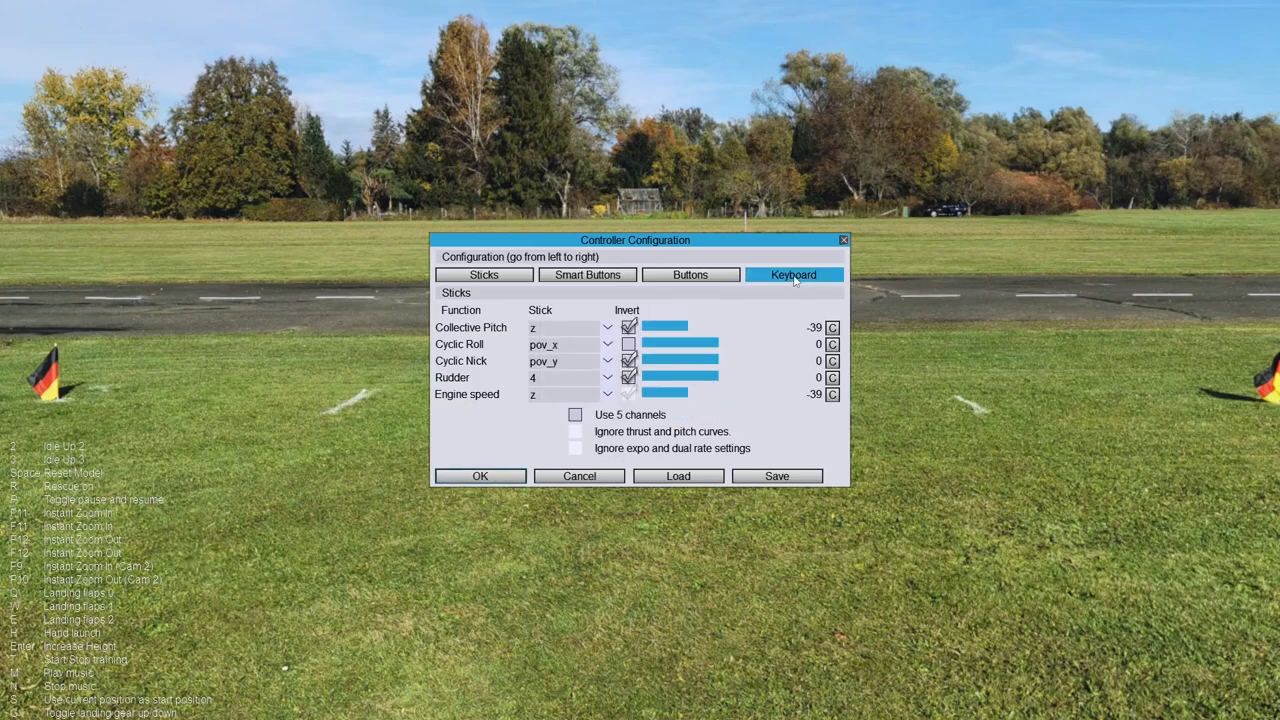
{"action": "left_click", "coordinate": [793, 274]}
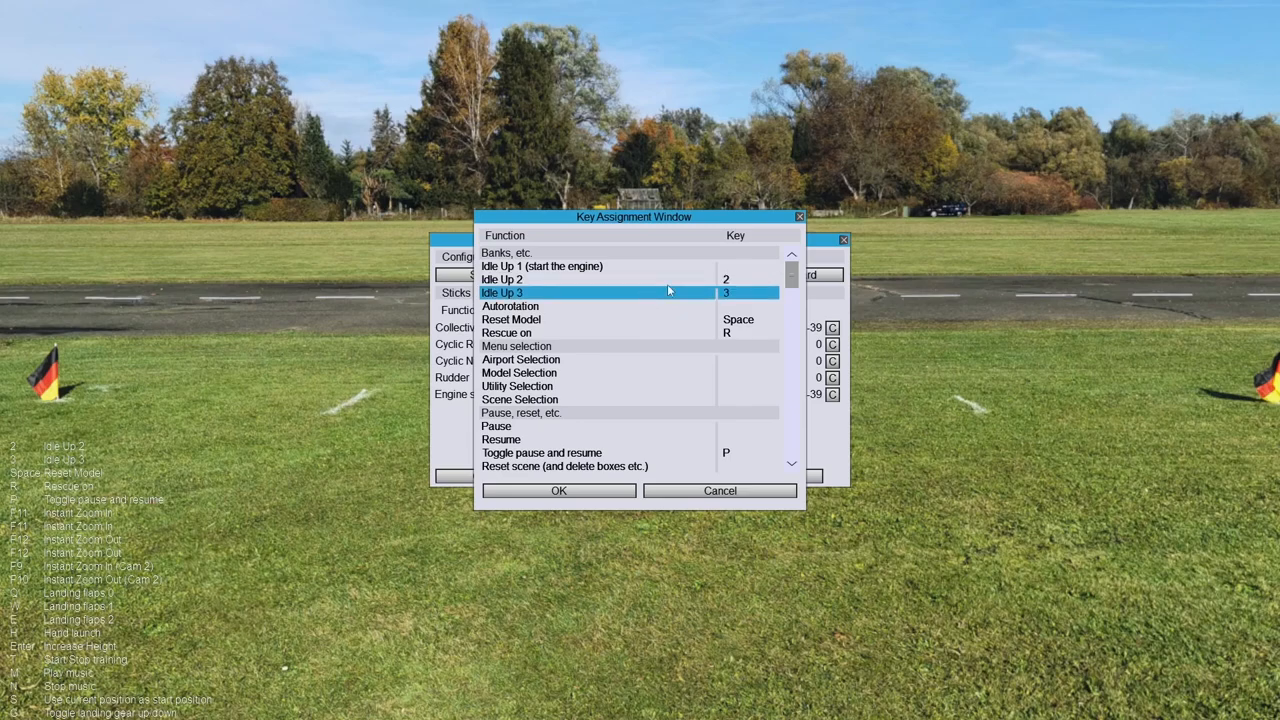
Step: Clear the keyboard key bound to Idle Up 3
{"action": "left_click", "coordinate": [600, 280]}
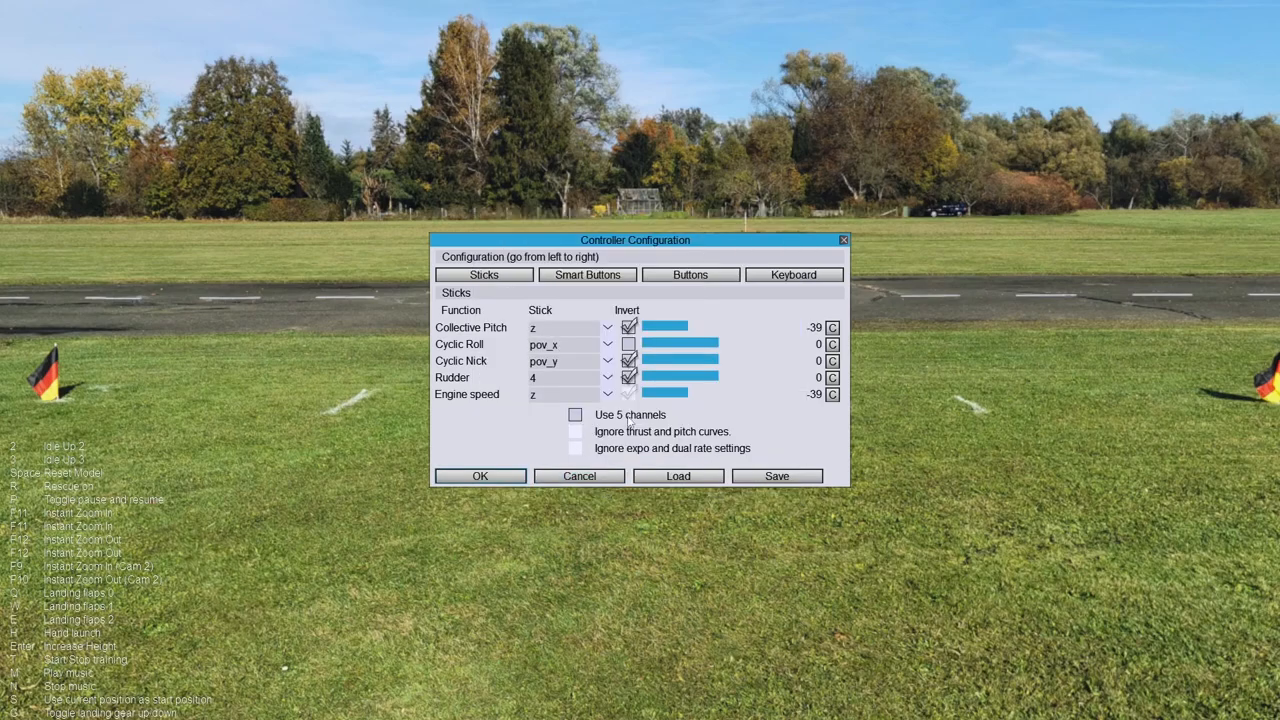
Step: Reopen button assignments, check channel 3, and set channel 4 to Idle Up 3 over 56%–100%
{"action": "left_click", "coordinate": [690, 274]}
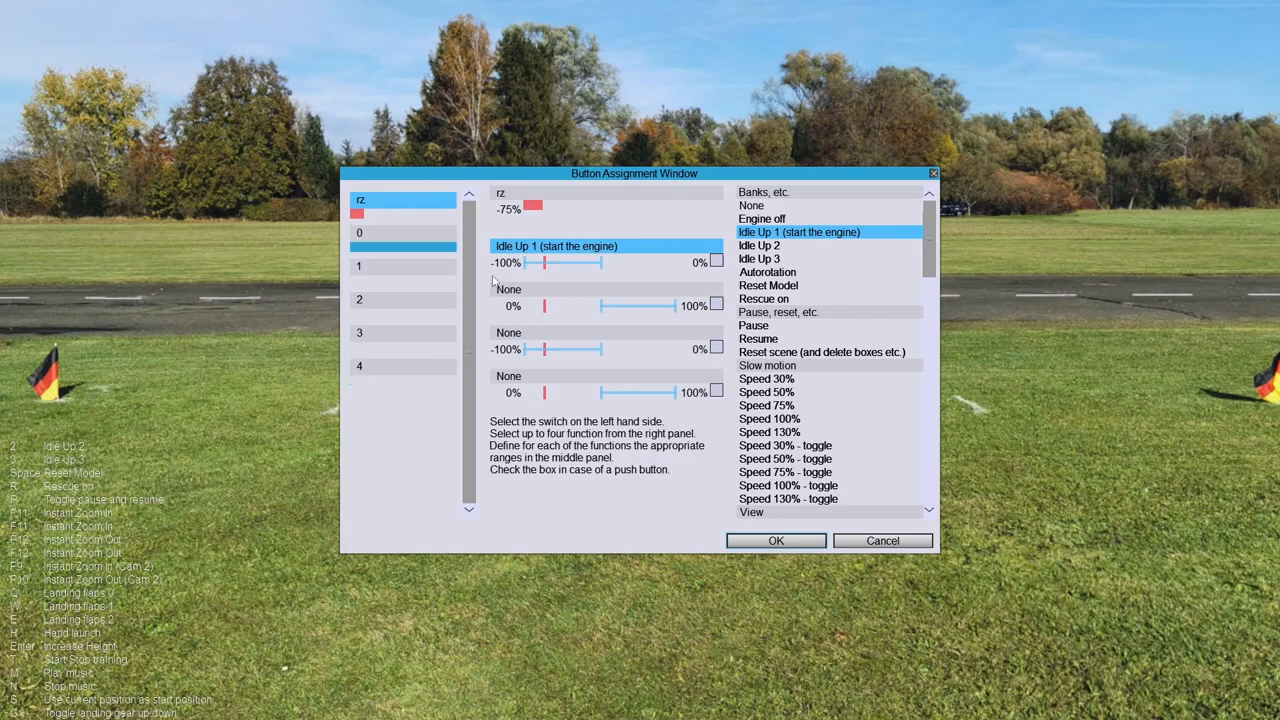
{"action": "left_click", "coordinate": [403, 346]}
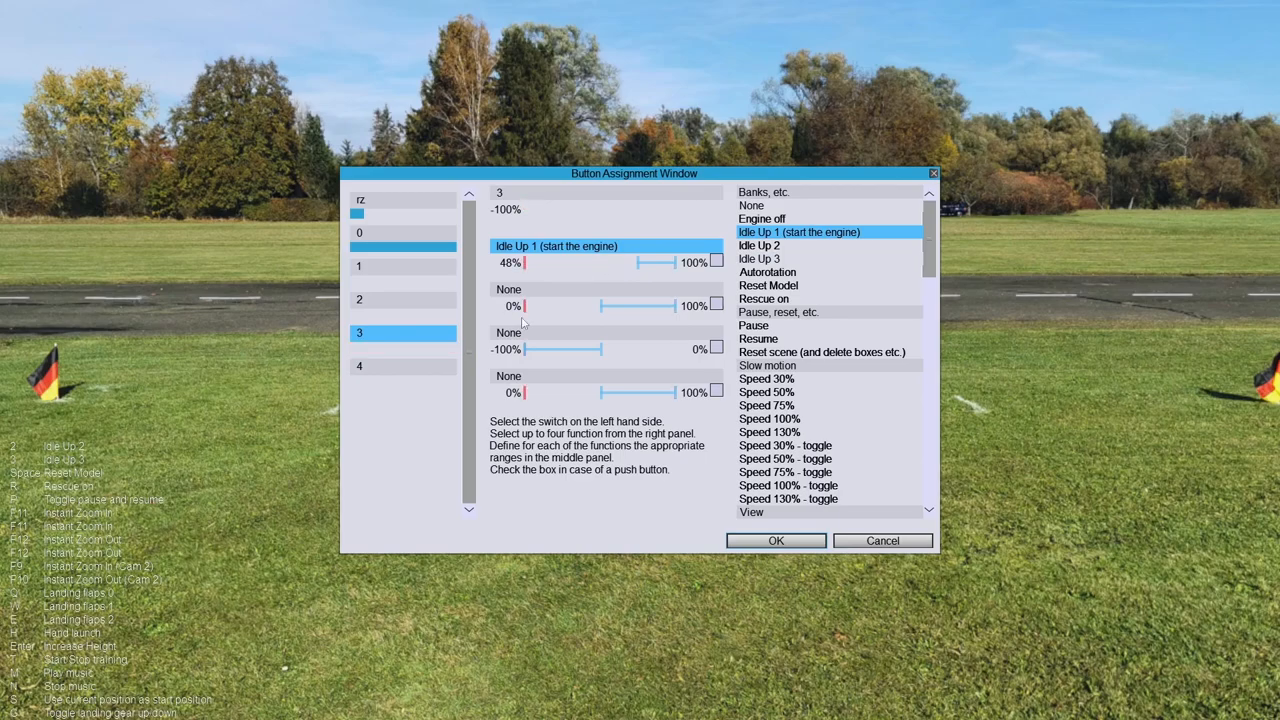
{"action": "mouse_move", "coordinate": [400, 346]}
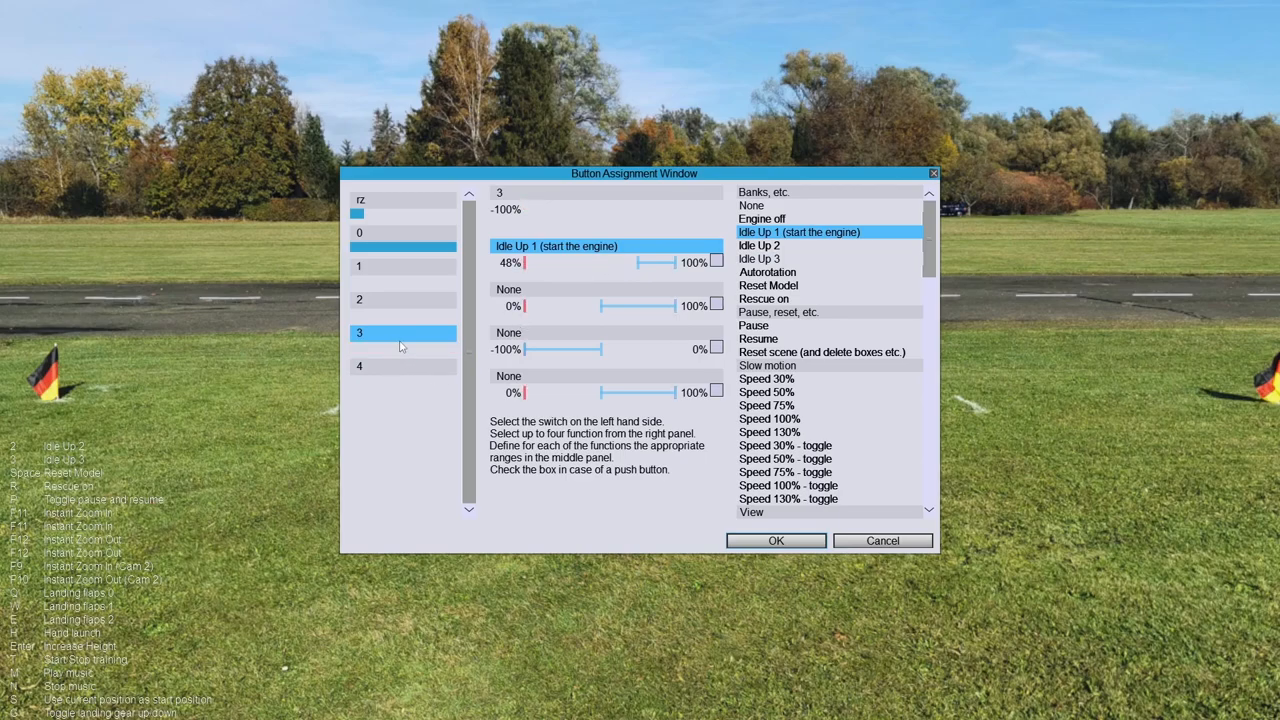
{"action": "mouse_move", "coordinate": [420, 393]}
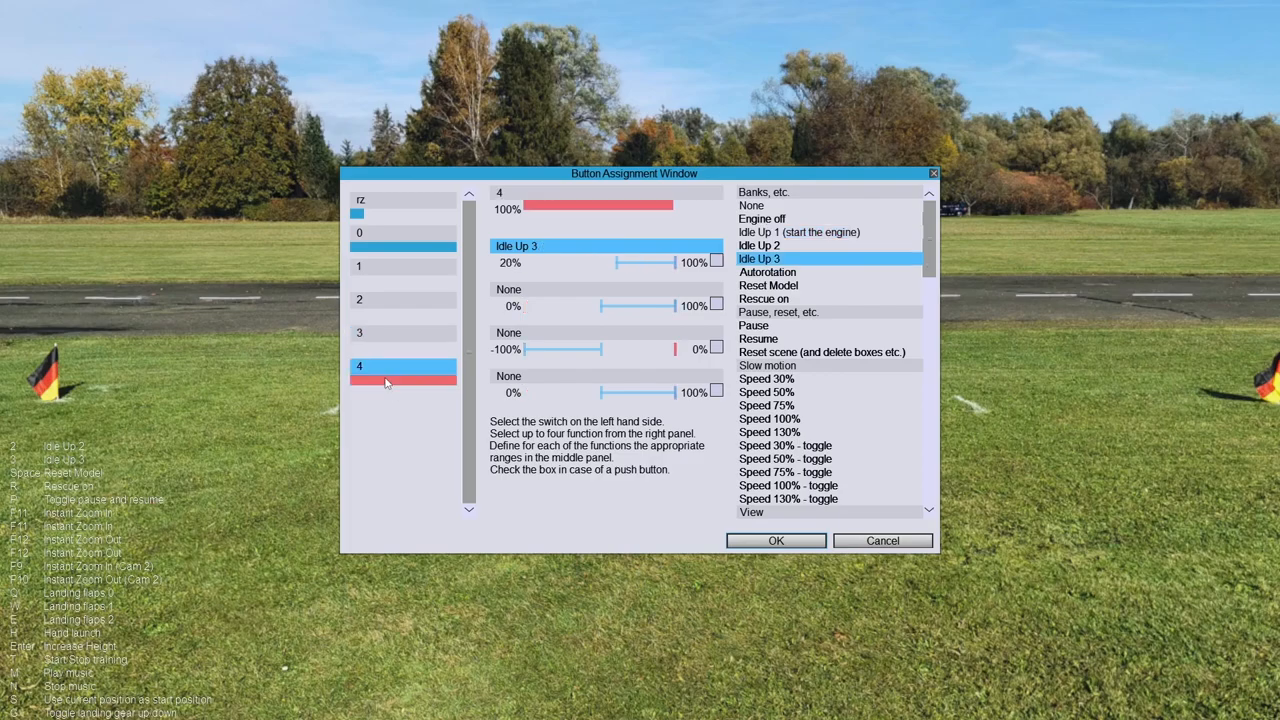
{"action": "left_click", "coordinate": [758, 245]}
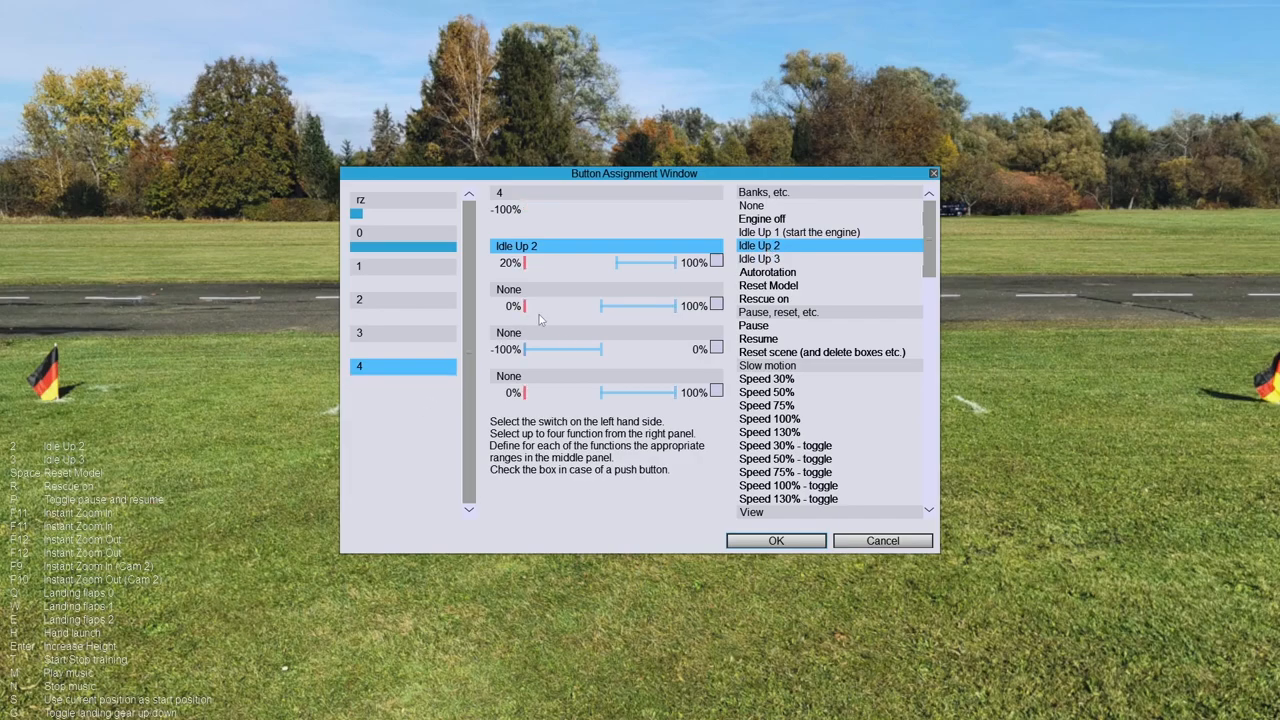
{"action": "mouse_move", "coordinate": [616, 267]}
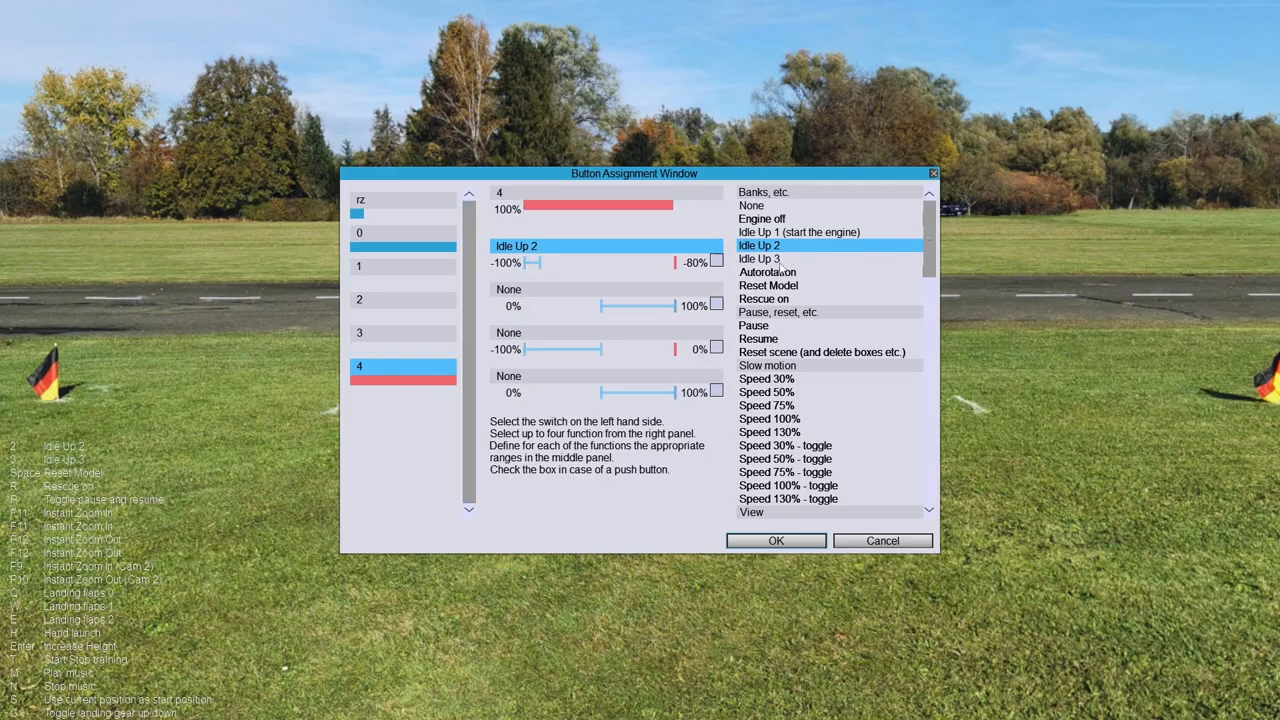
{"action": "left_click", "coordinate": [758, 258]}
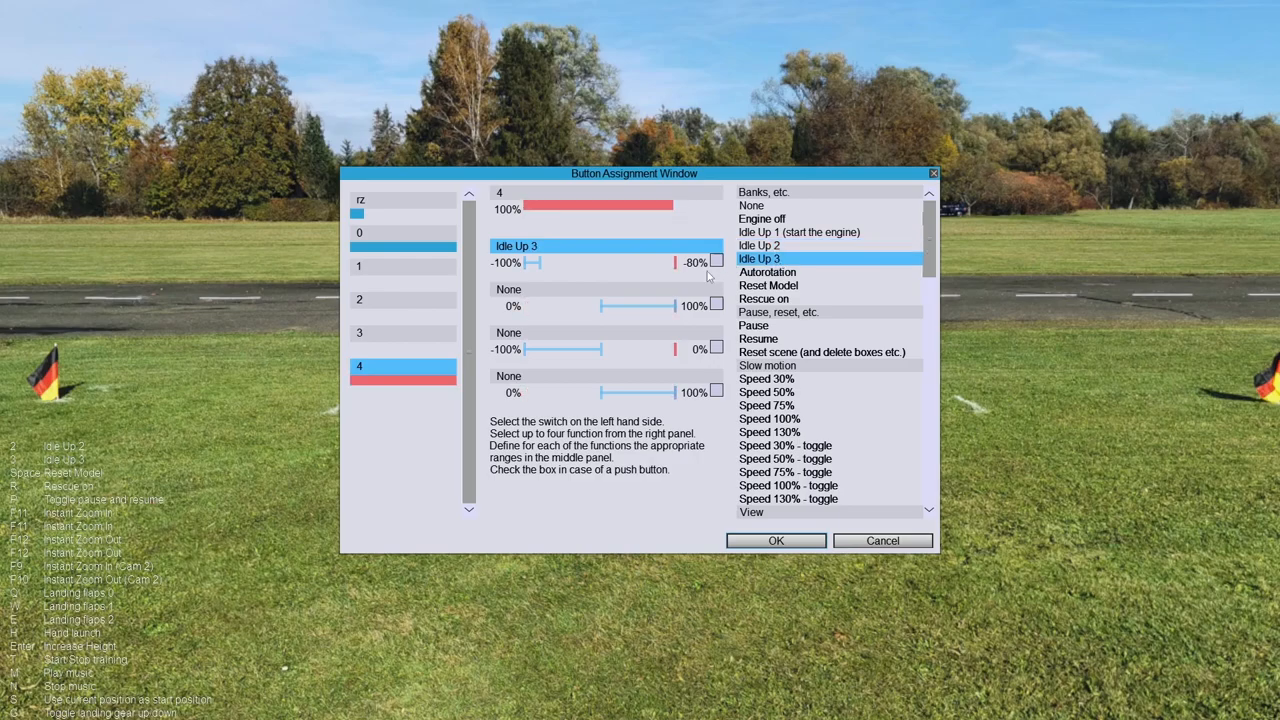
{"action": "mouse_move", "coordinate": [544, 277]}
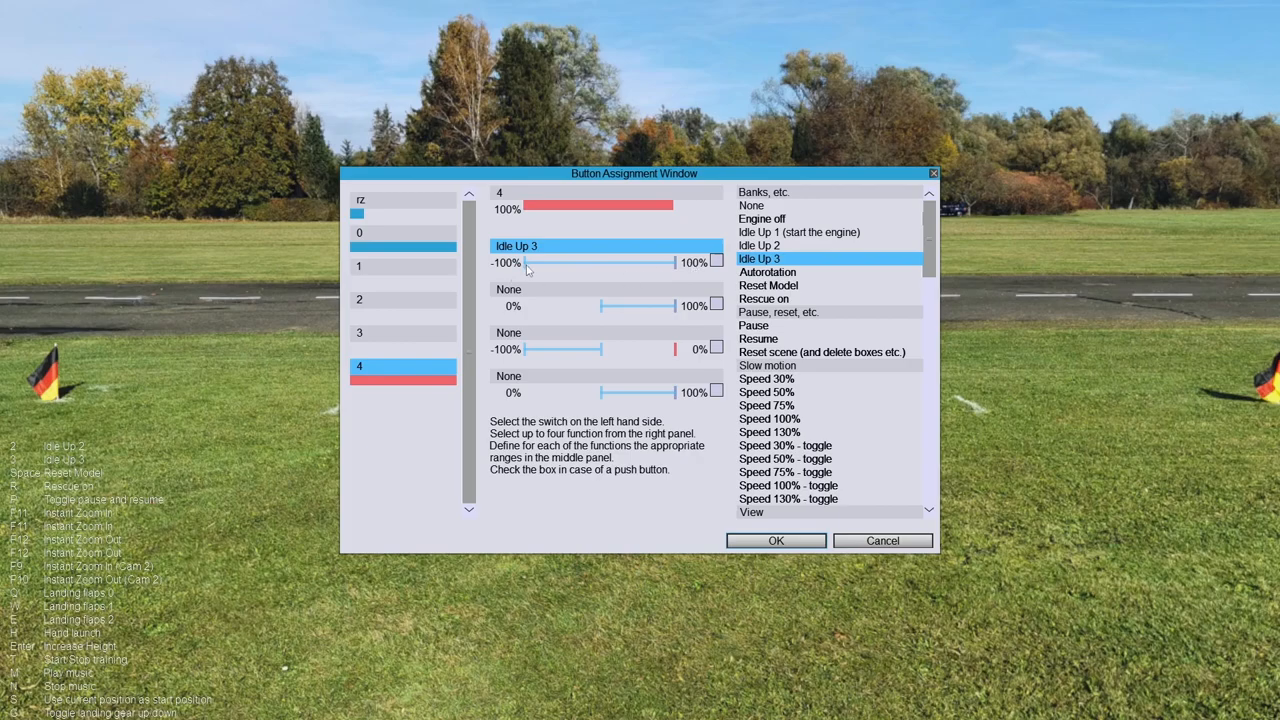
{"action": "left_click_drag", "start_coordinate": [527, 262], "coordinate": [650, 262]}
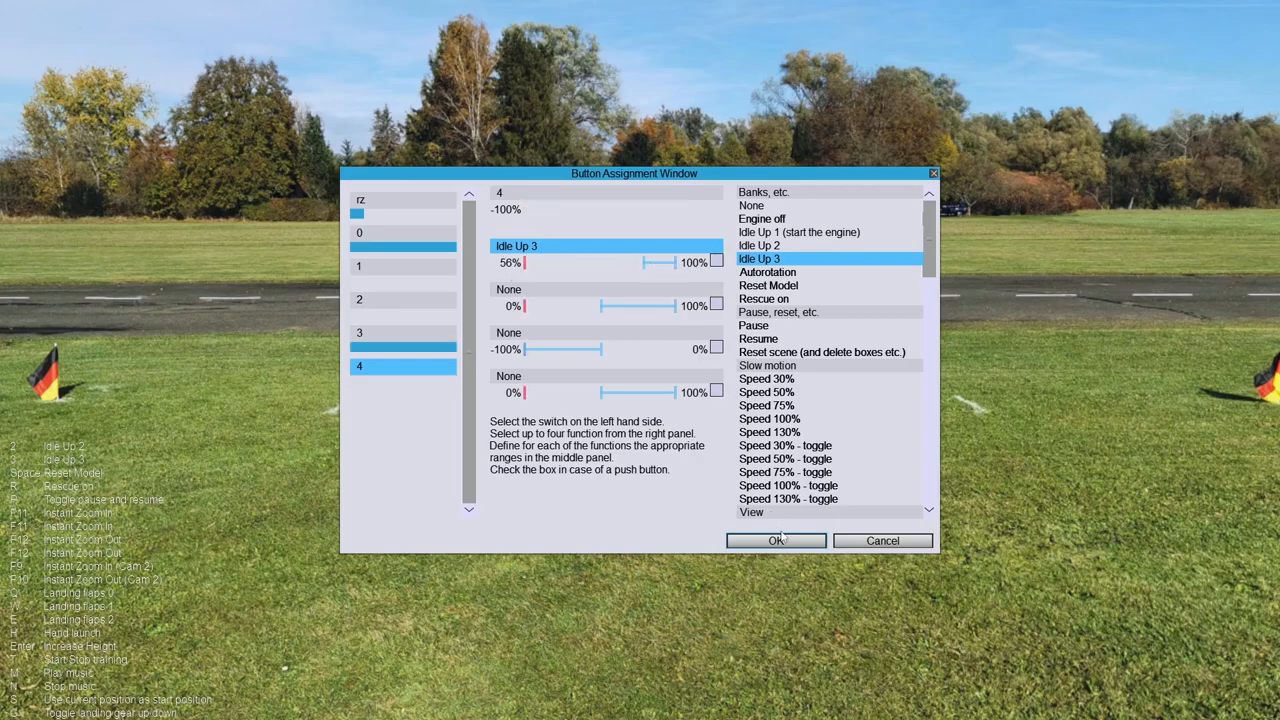
Step: Confirm the button assignments with OK
{"action": "left_click", "coordinate": [775, 540]}
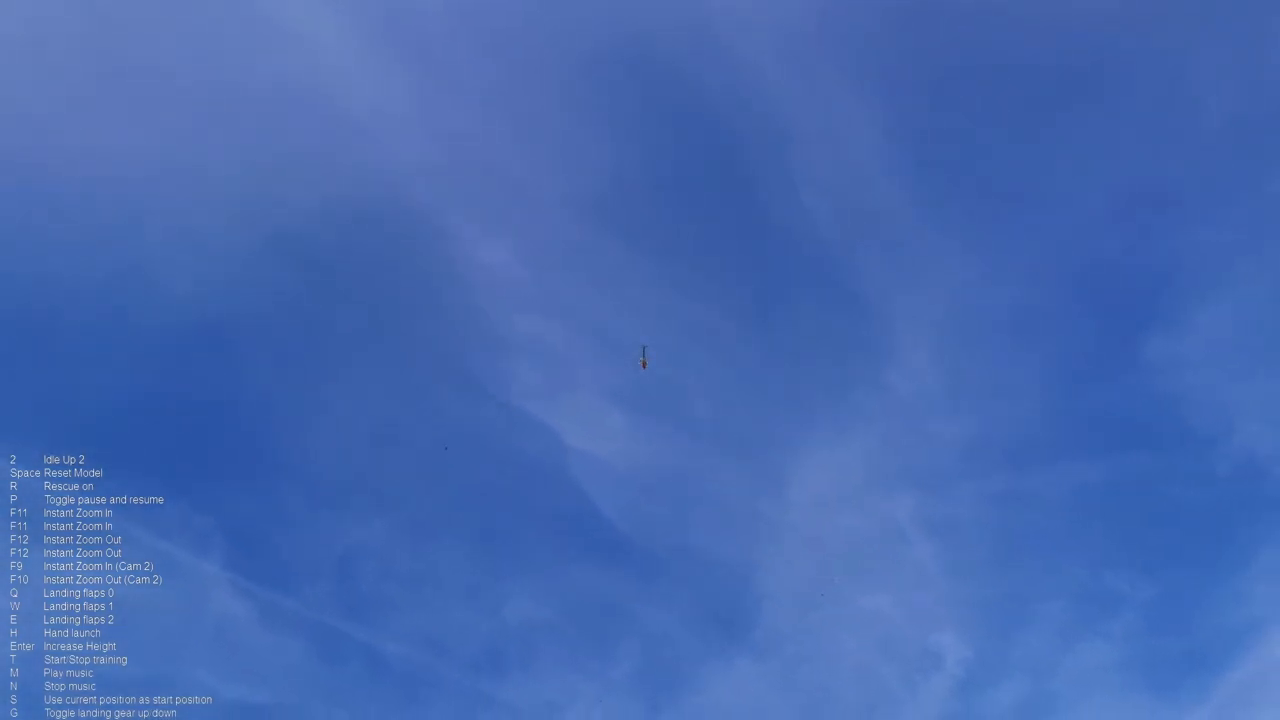